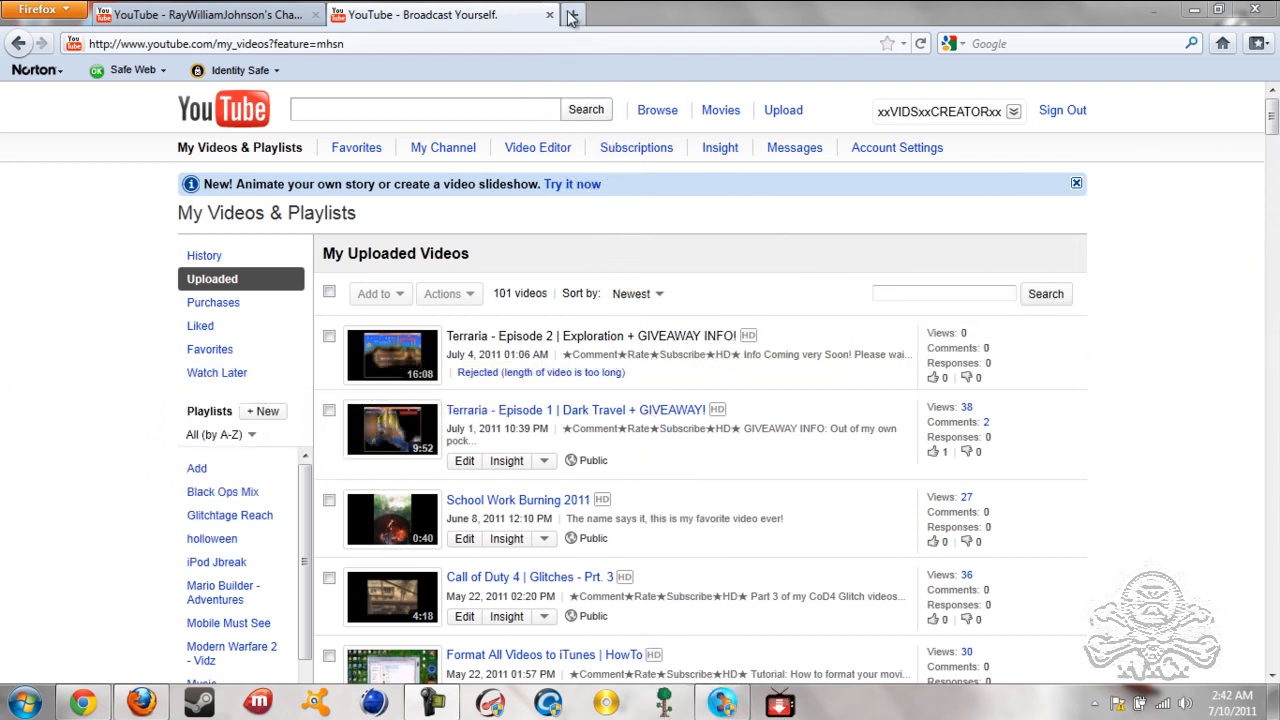
# Load playon.tv in a new Firefox tab.
pyautogui.click(572, 14)
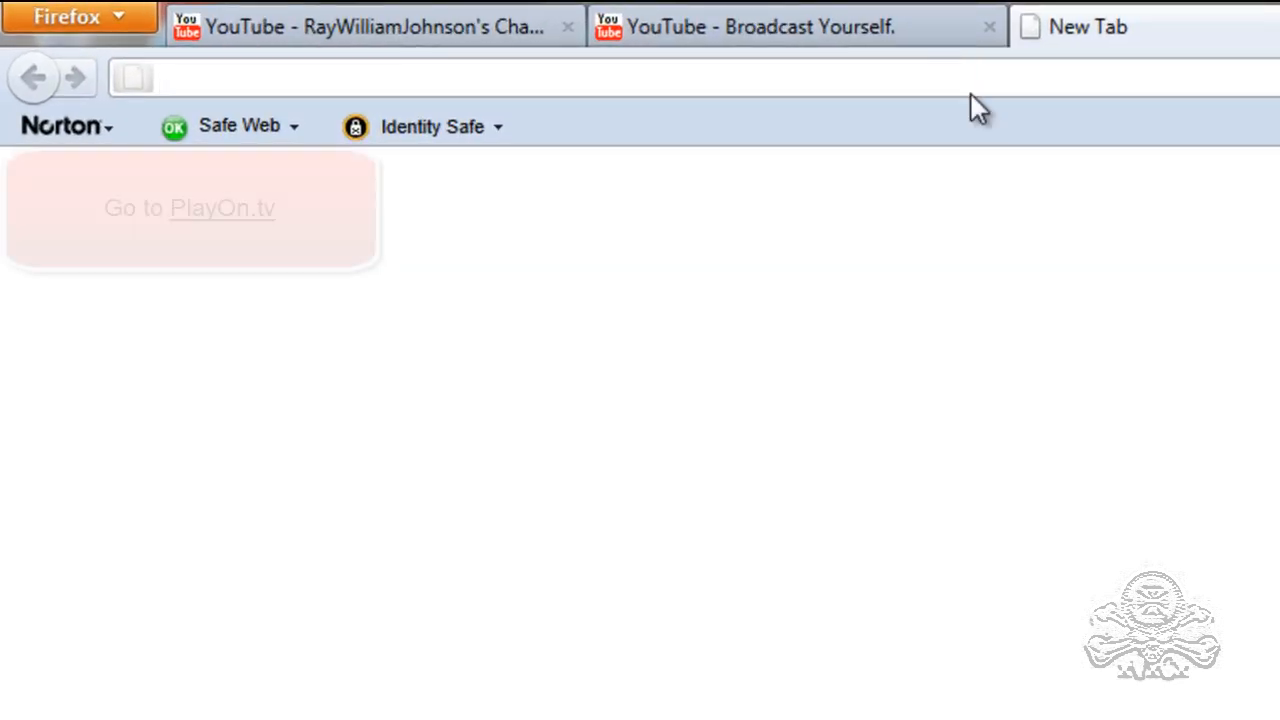
pyautogui.write('playi')
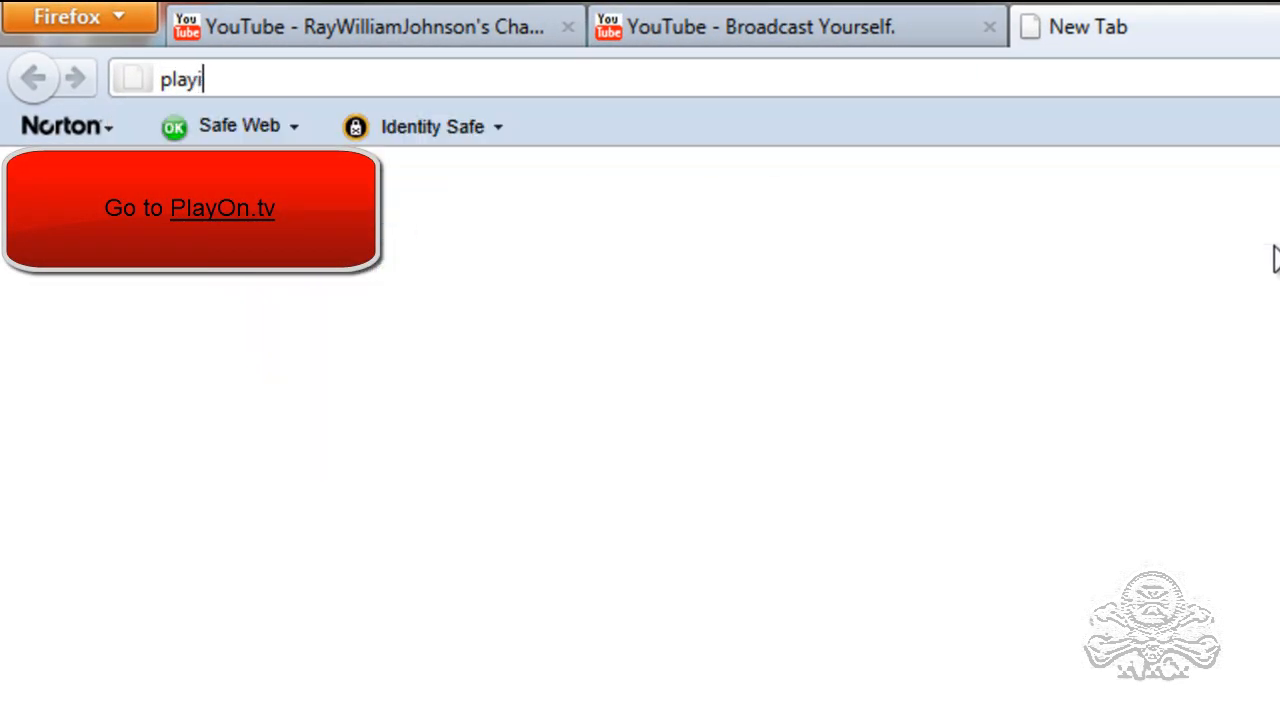
pyautogui.write('on.tv')
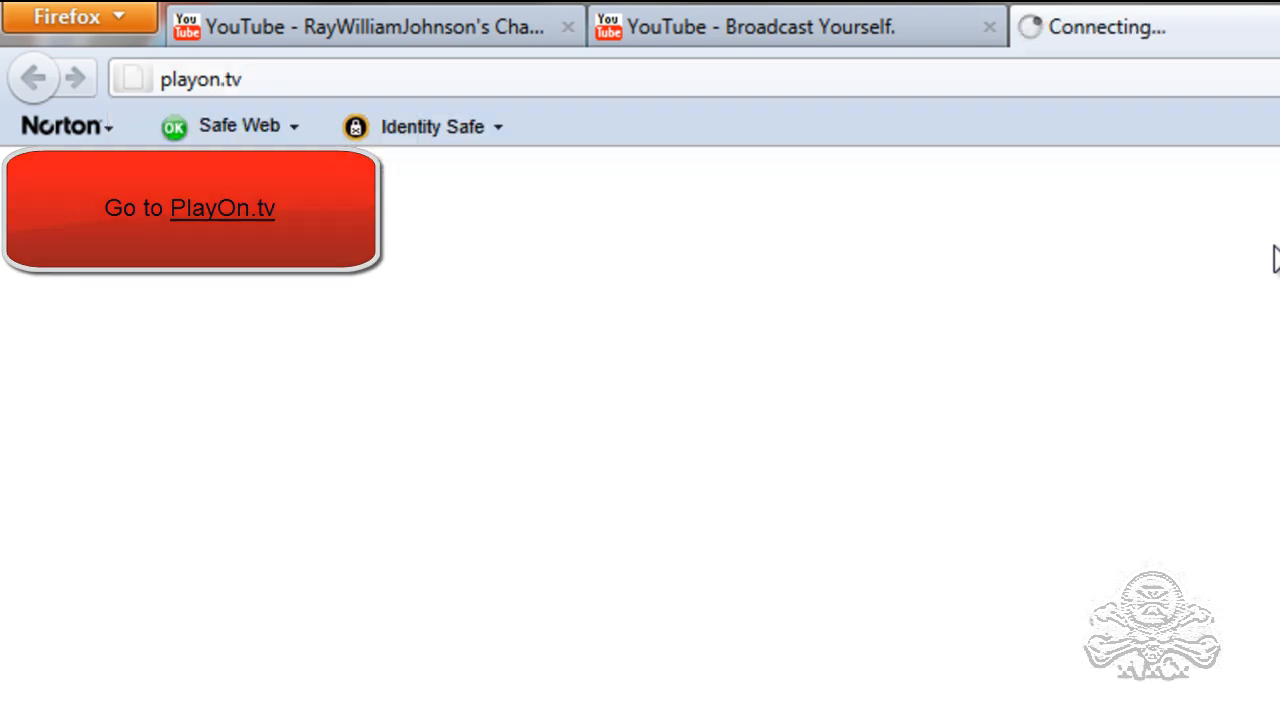
pyautogui.click(222, 208)
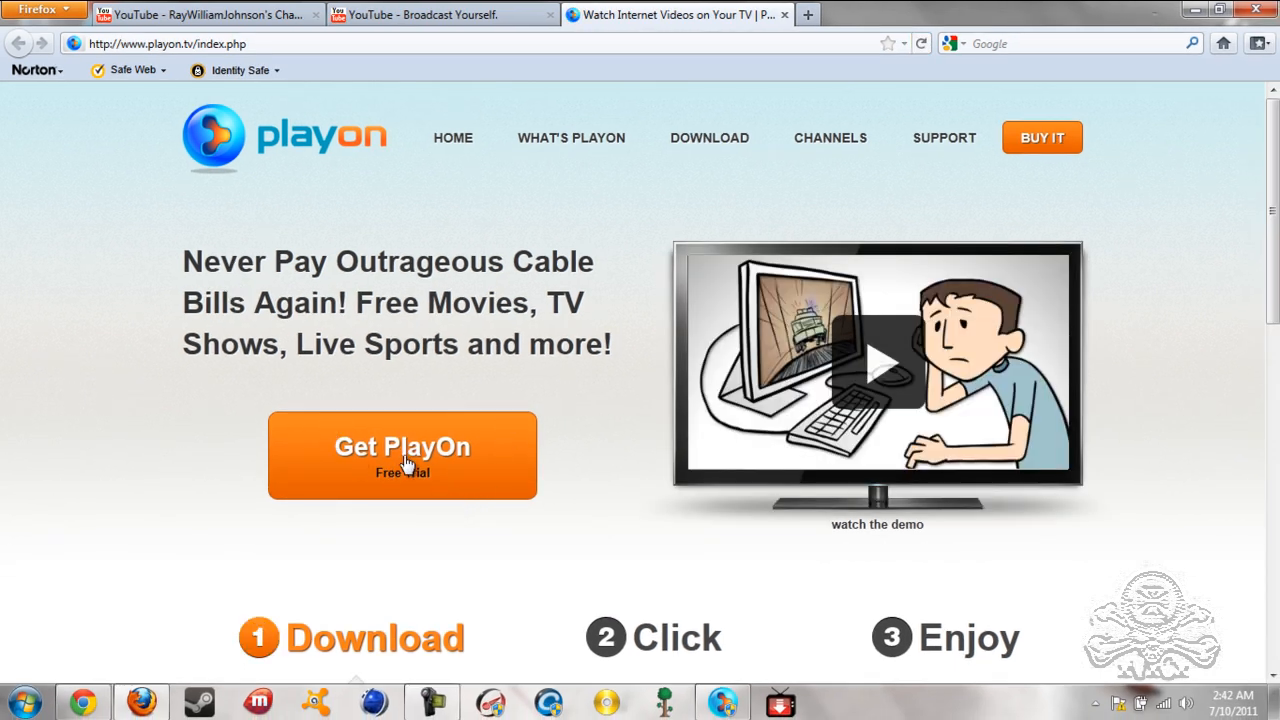
# Download the PlayOn free-trial installer via Get PlayOn and Download Now, dismissing the file prompt.
pyautogui.click(401, 446)
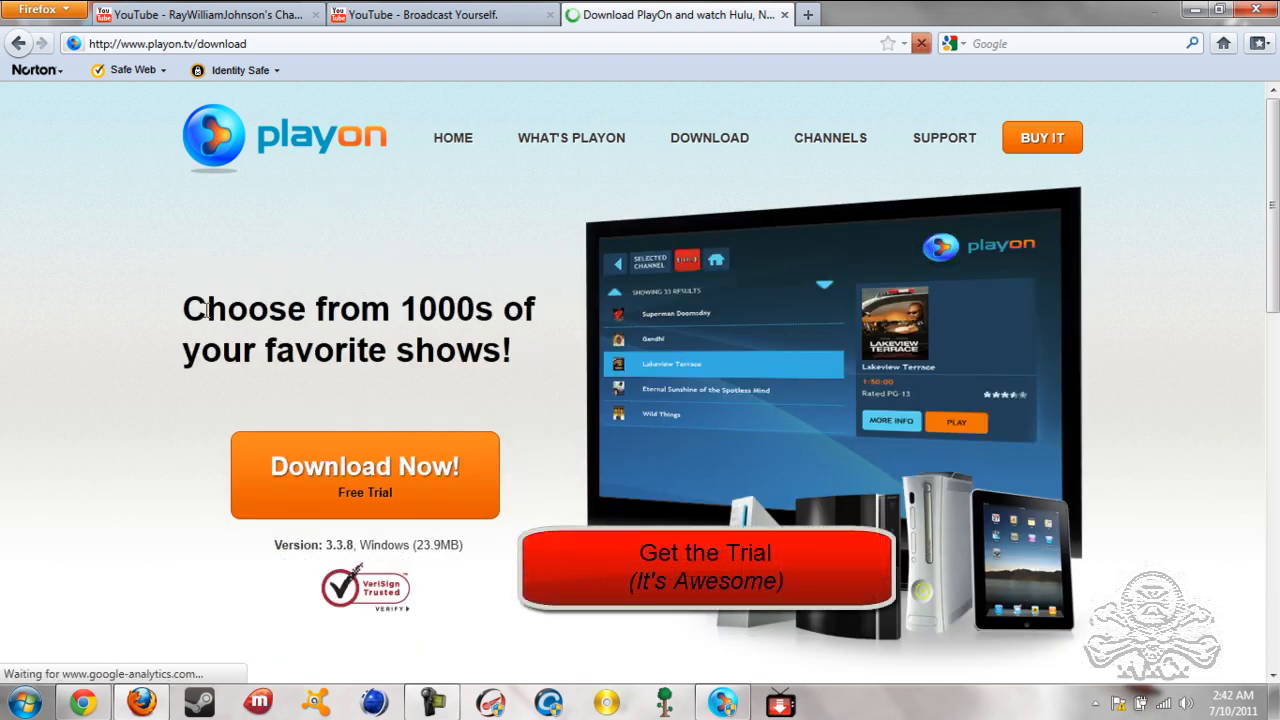
pyautogui.scroll(-3)
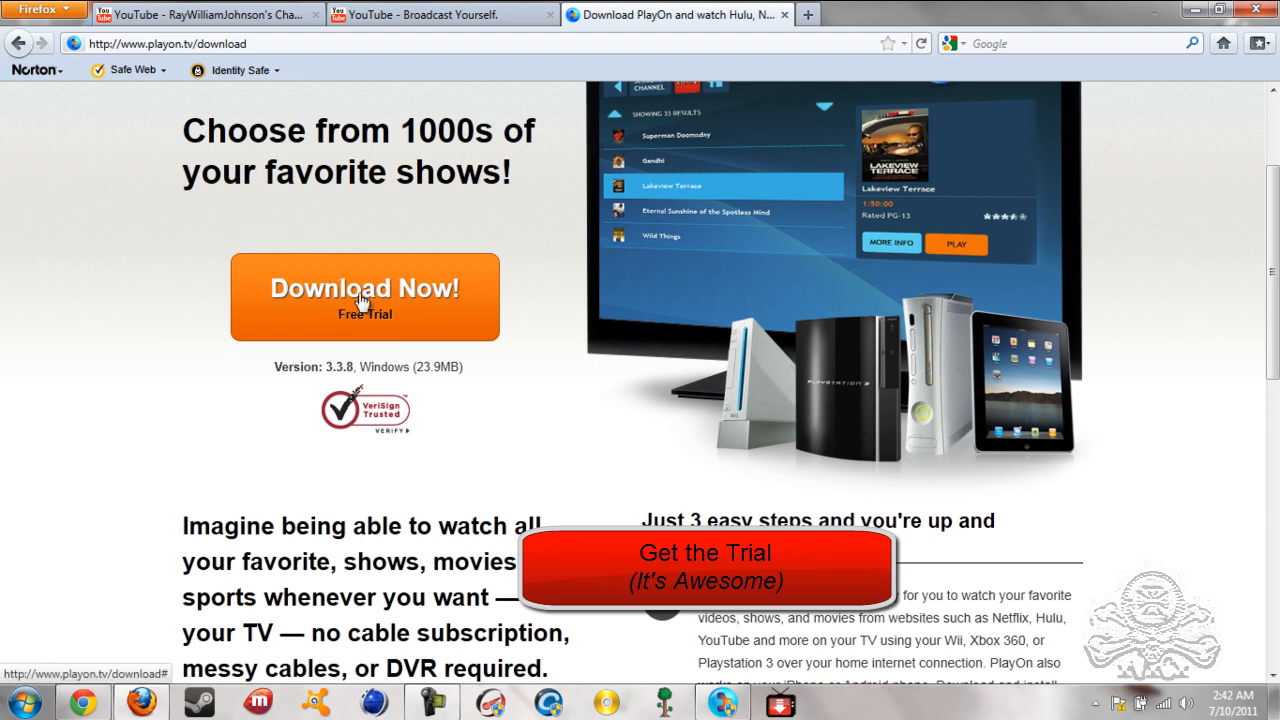
pyautogui.click(364, 288)
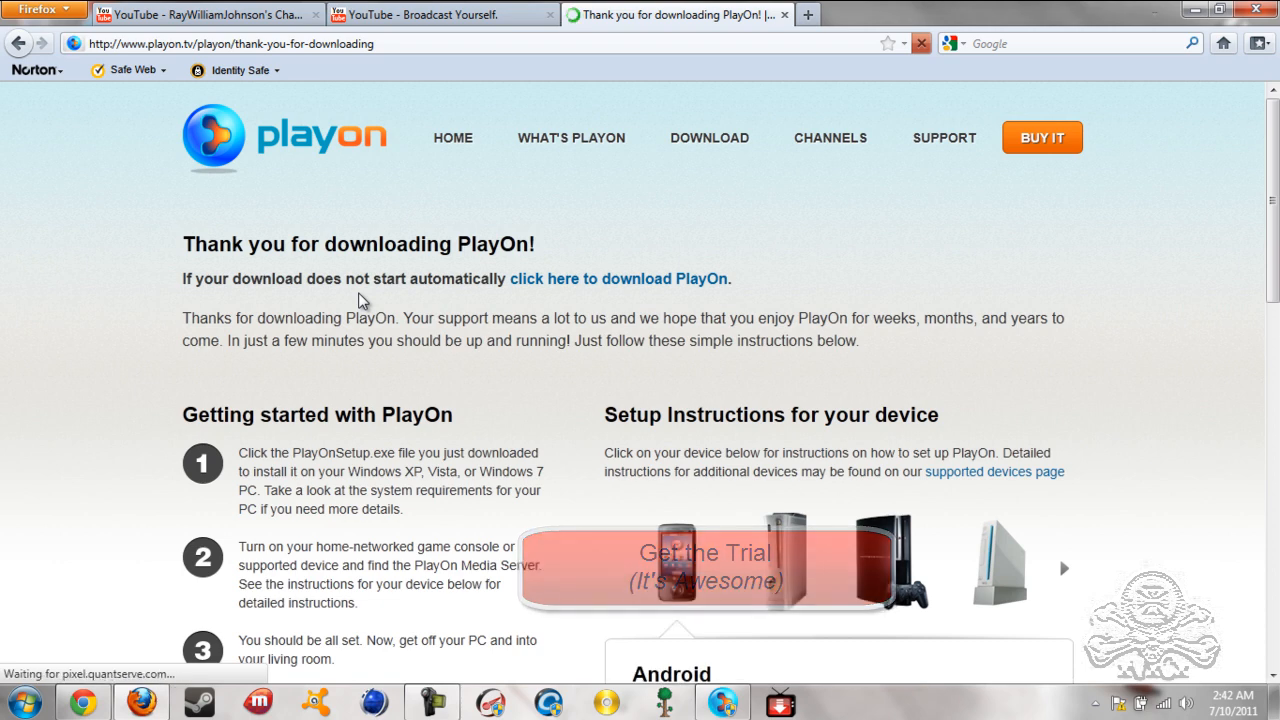
pyautogui.scroll(-3)
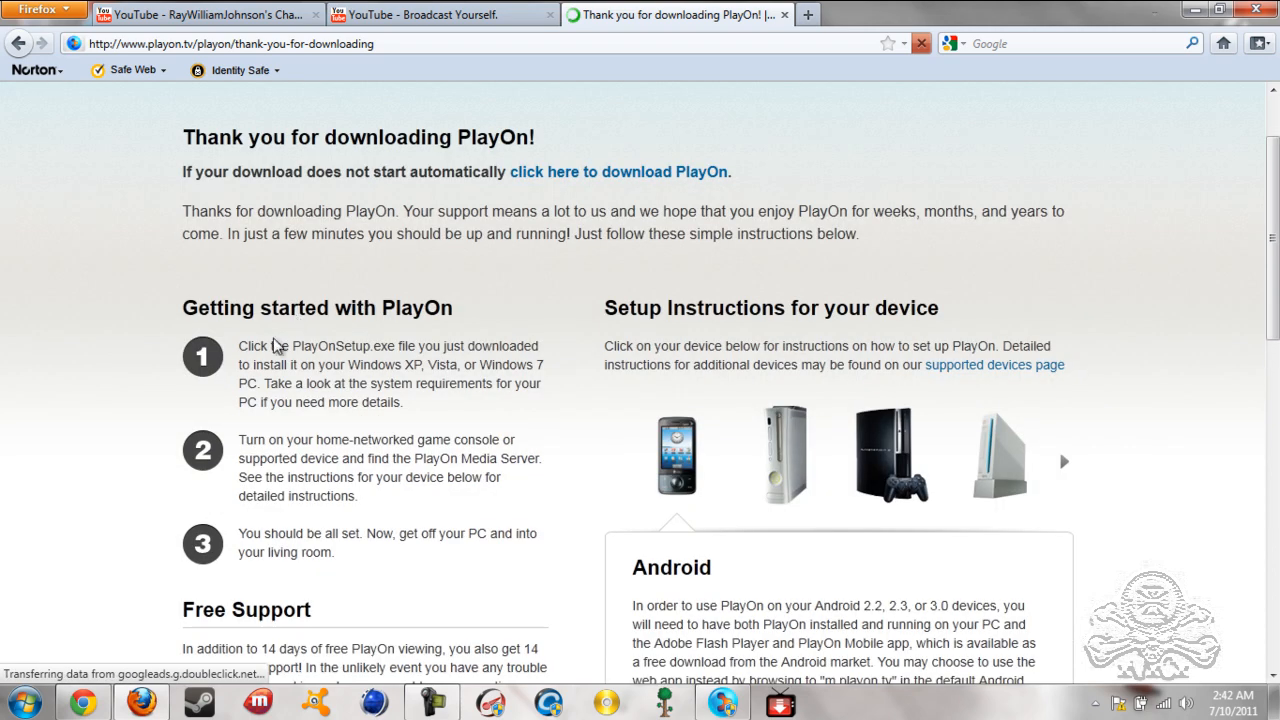
pyautogui.scroll(-3)
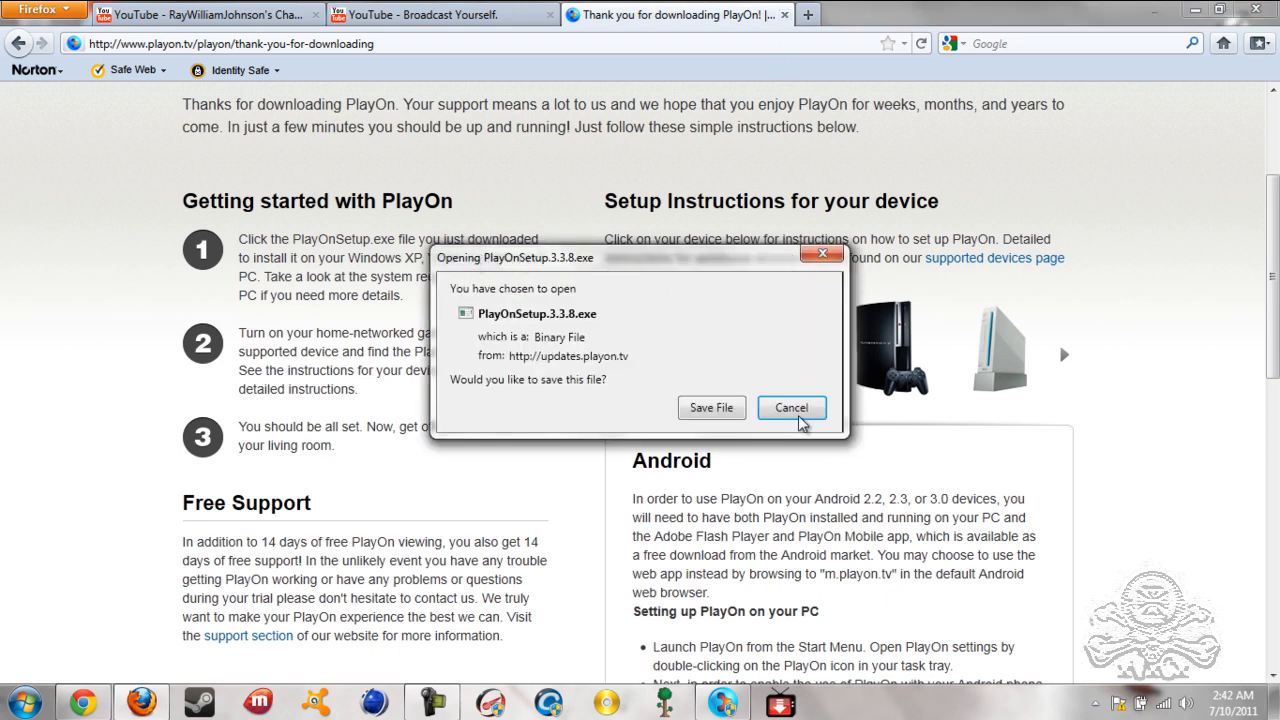
pyautogui.click(791, 407)
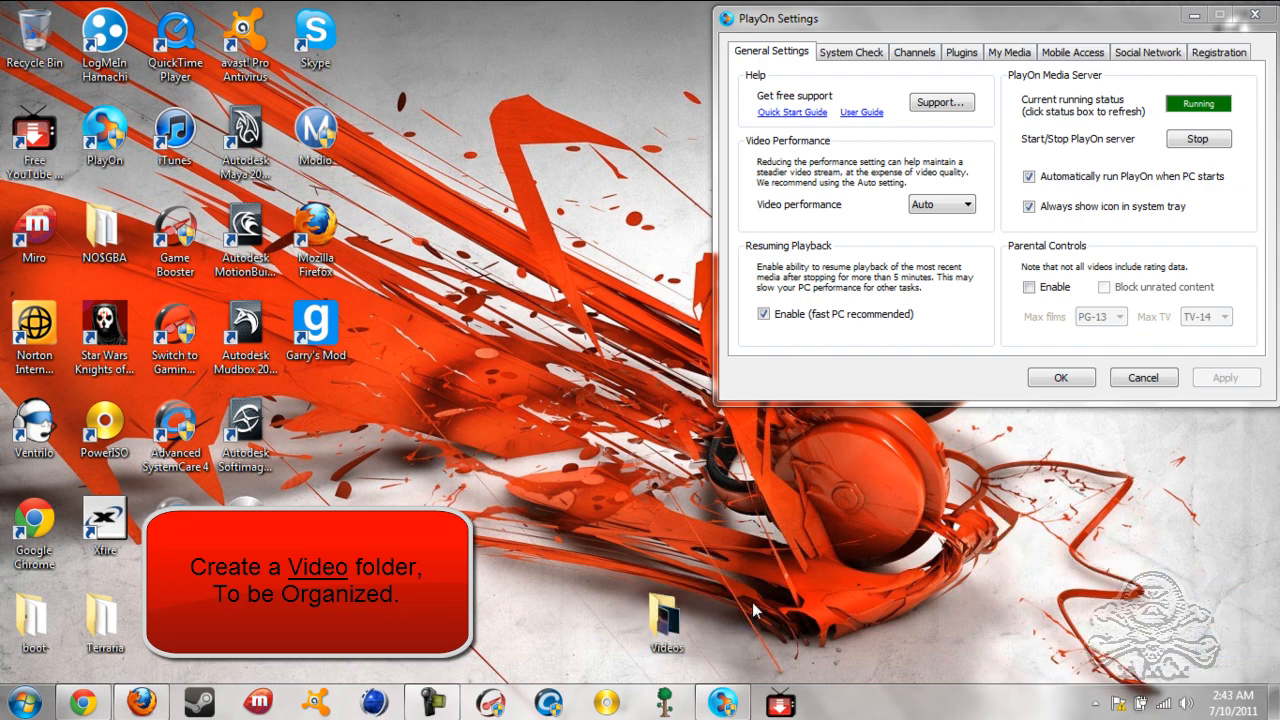
pyautogui.moveTo(835, 607)
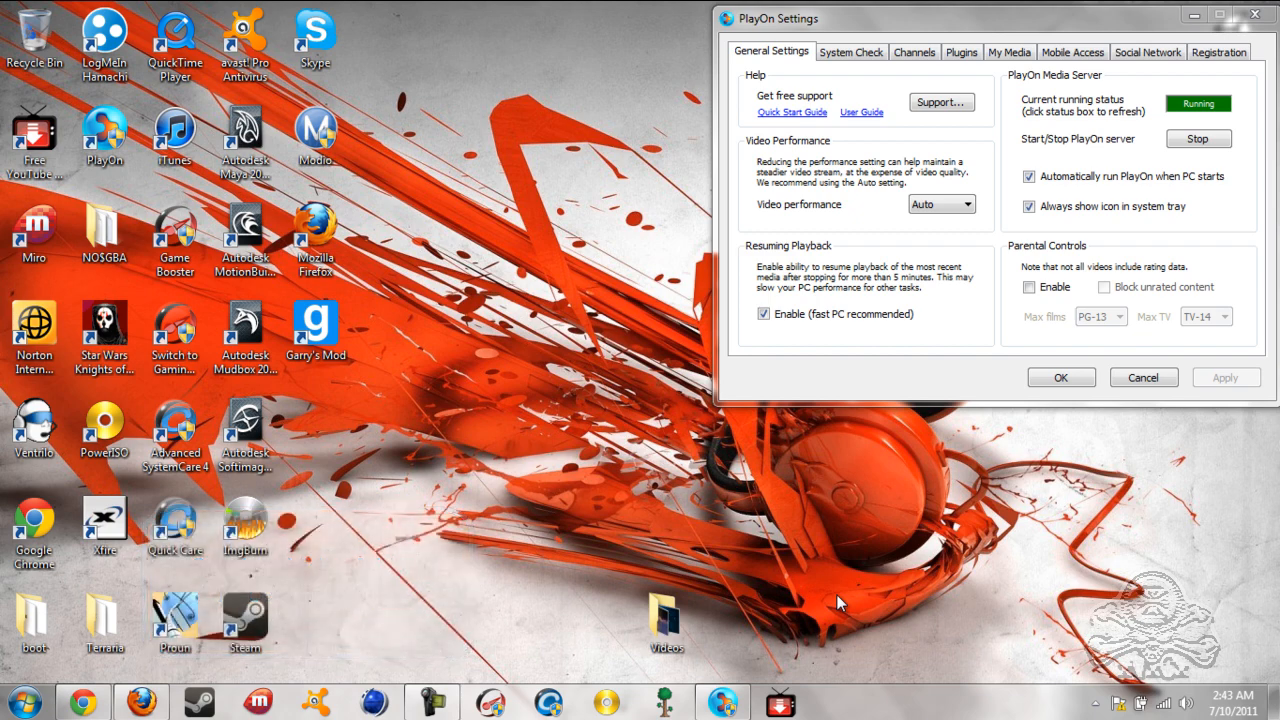
pyautogui.moveTo(1010, 51)
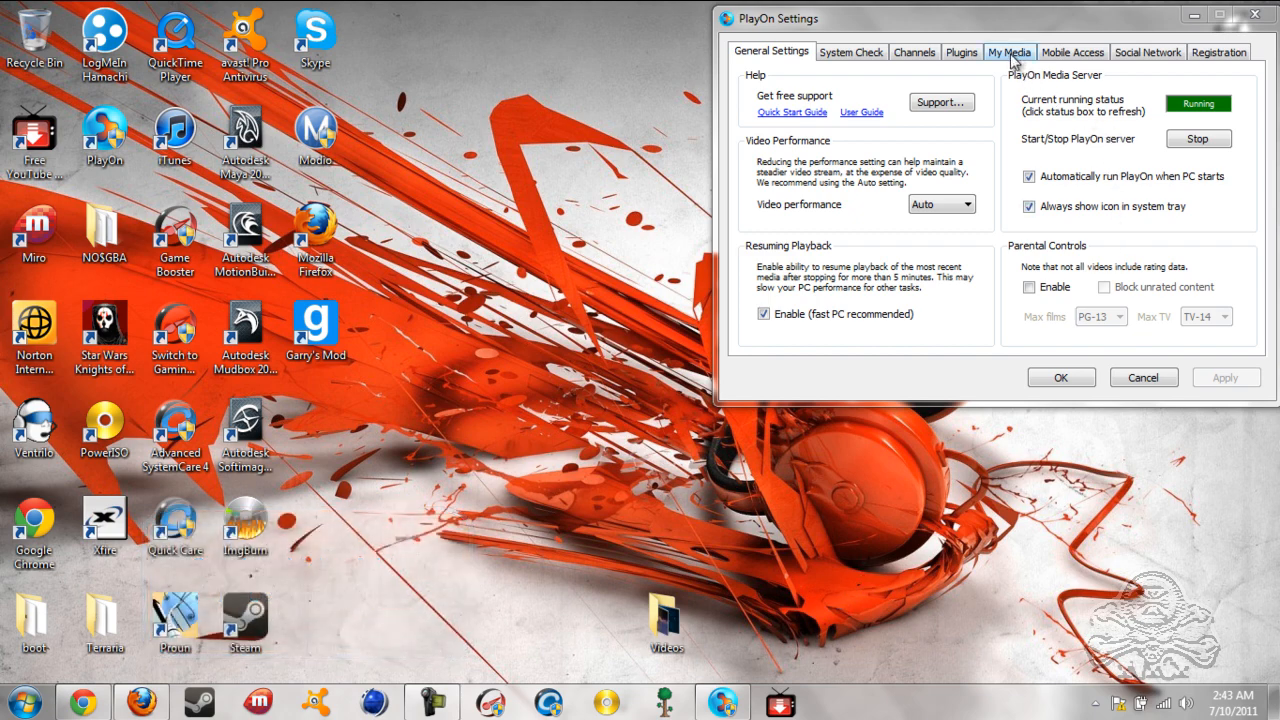
# On the My Media tab, re-check Enable (still in beta) and acknowledge the sharing notice.
pyautogui.click(1009, 51)
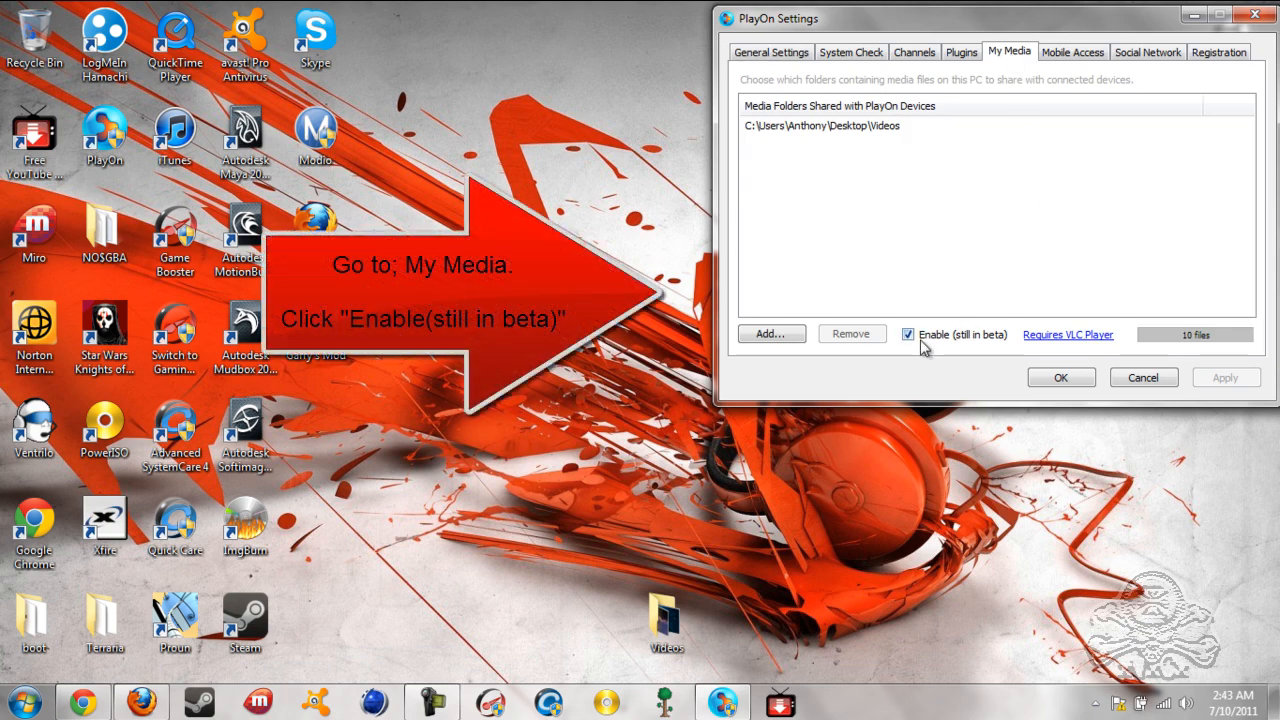
pyautogui.click(908, 334)
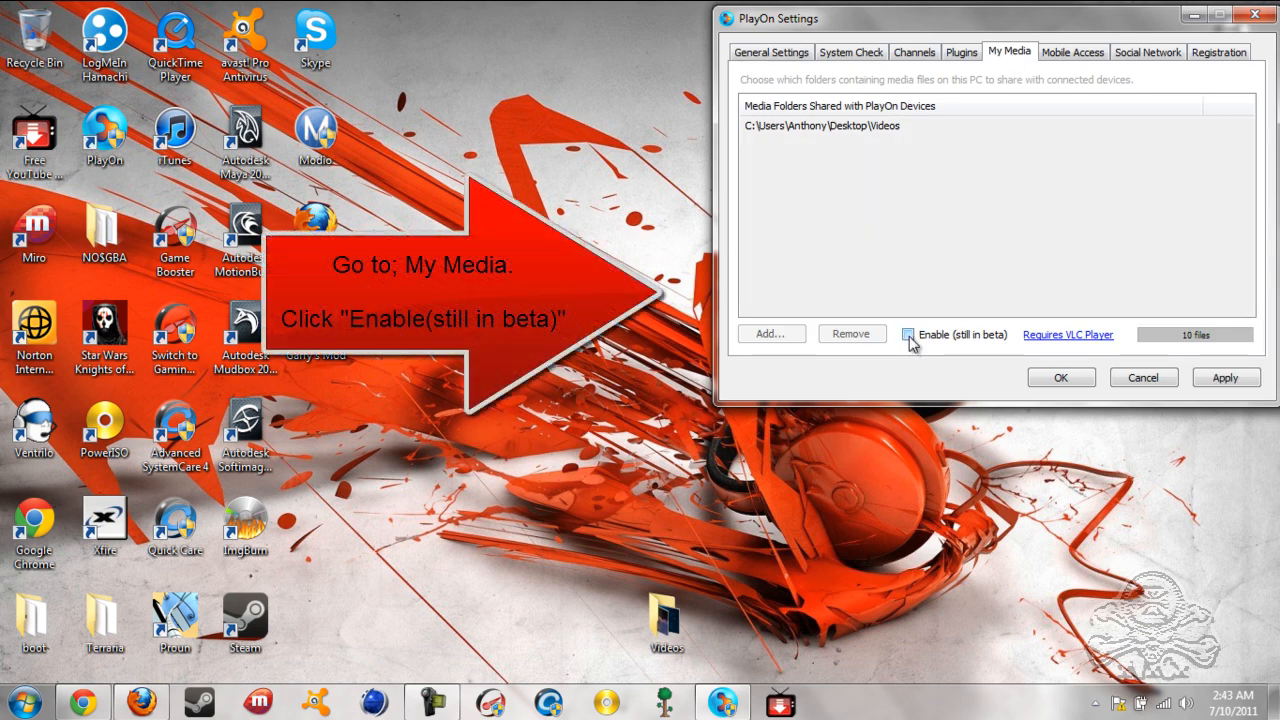
pyautogui.click(908, 334)
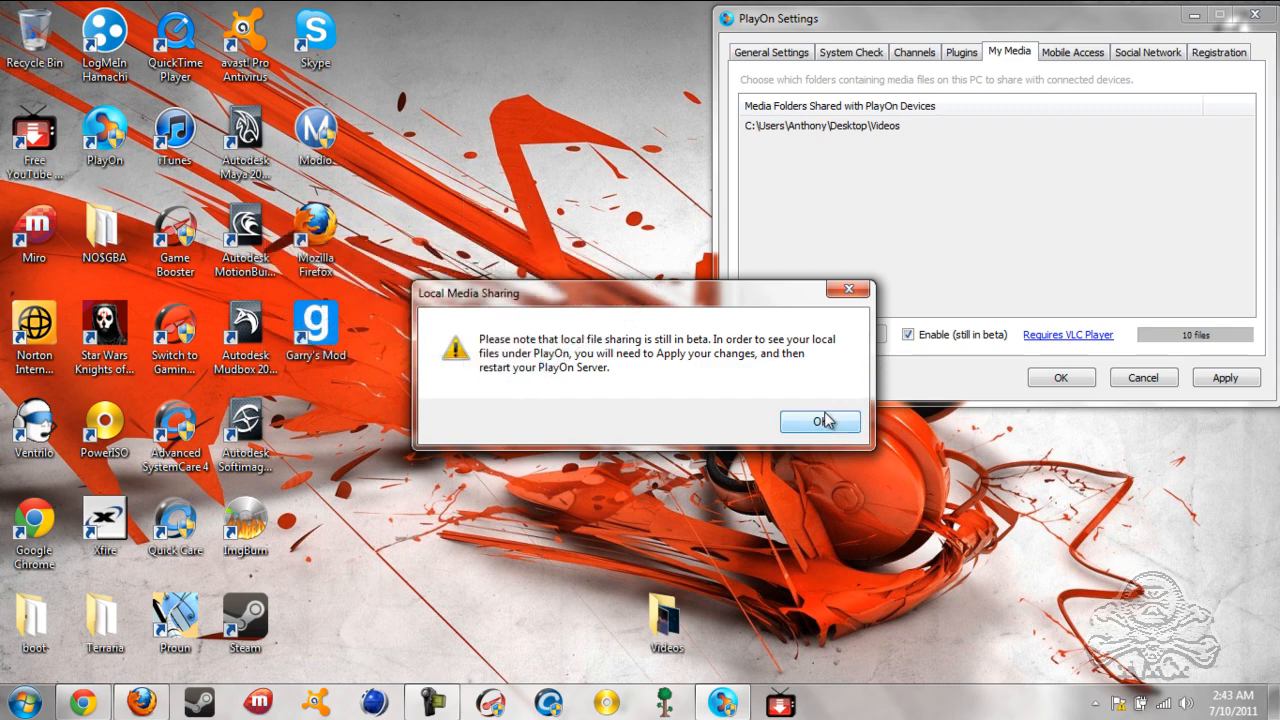
pyautogui.click(819, 421)
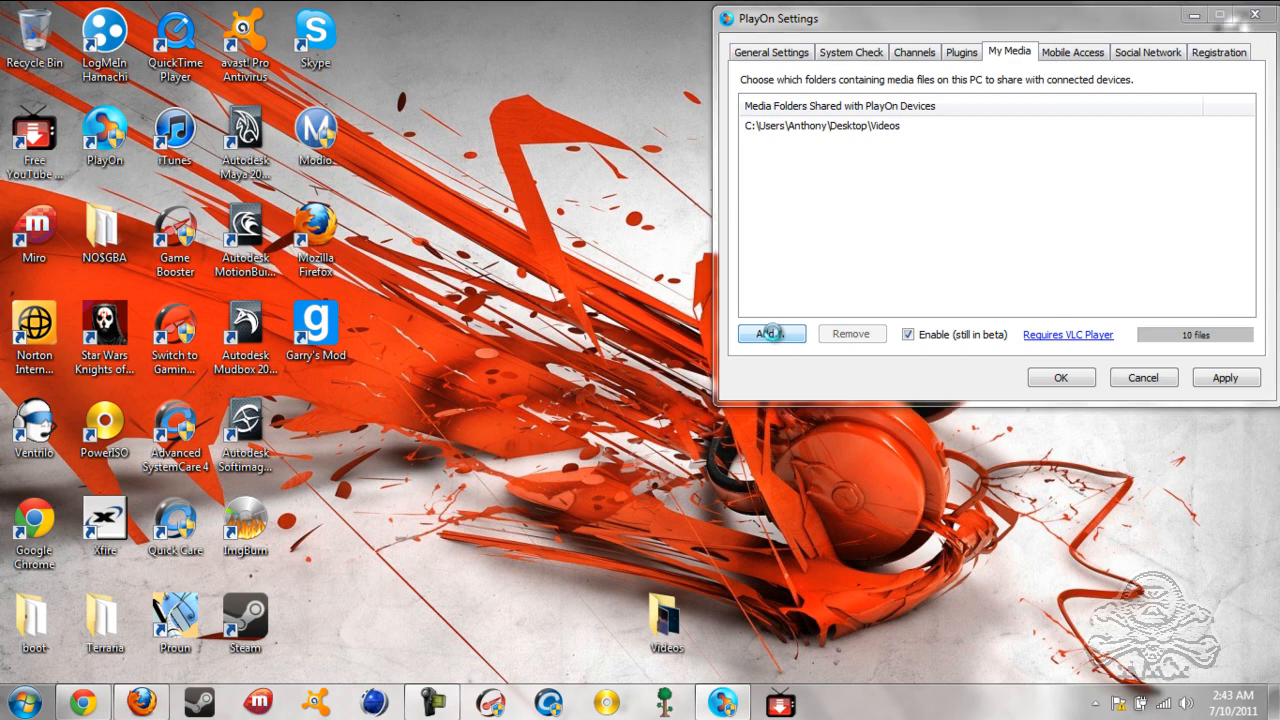
# Add the desktop Videos folder as shared media, then close the settings window.
pyautogui.click(770, 333)
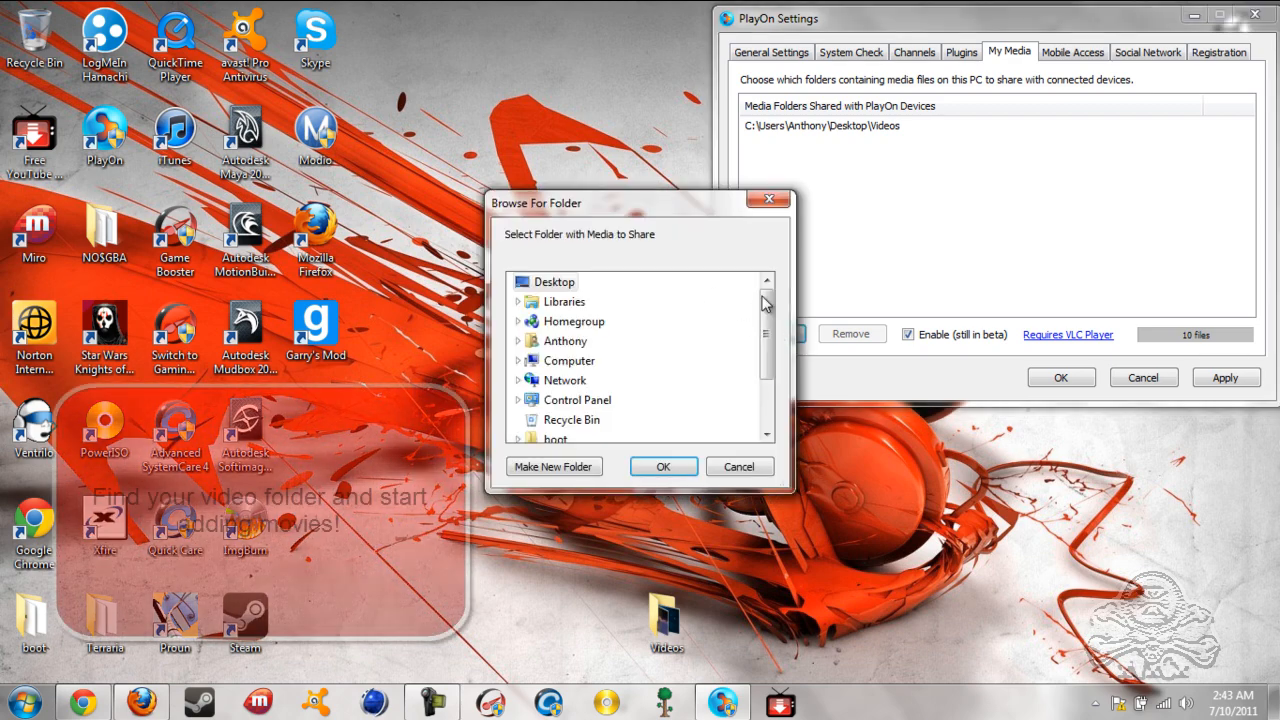
pyautogui.scroll(-3)
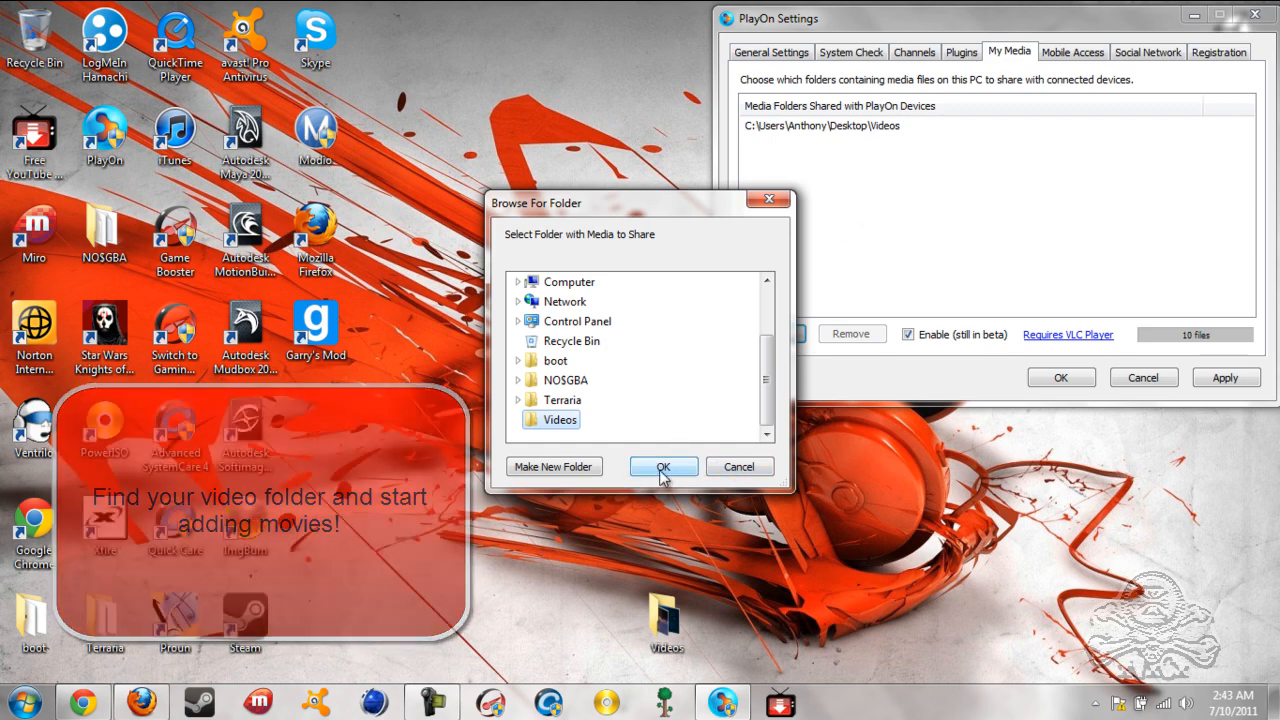
pyautogui.click(663, 467)
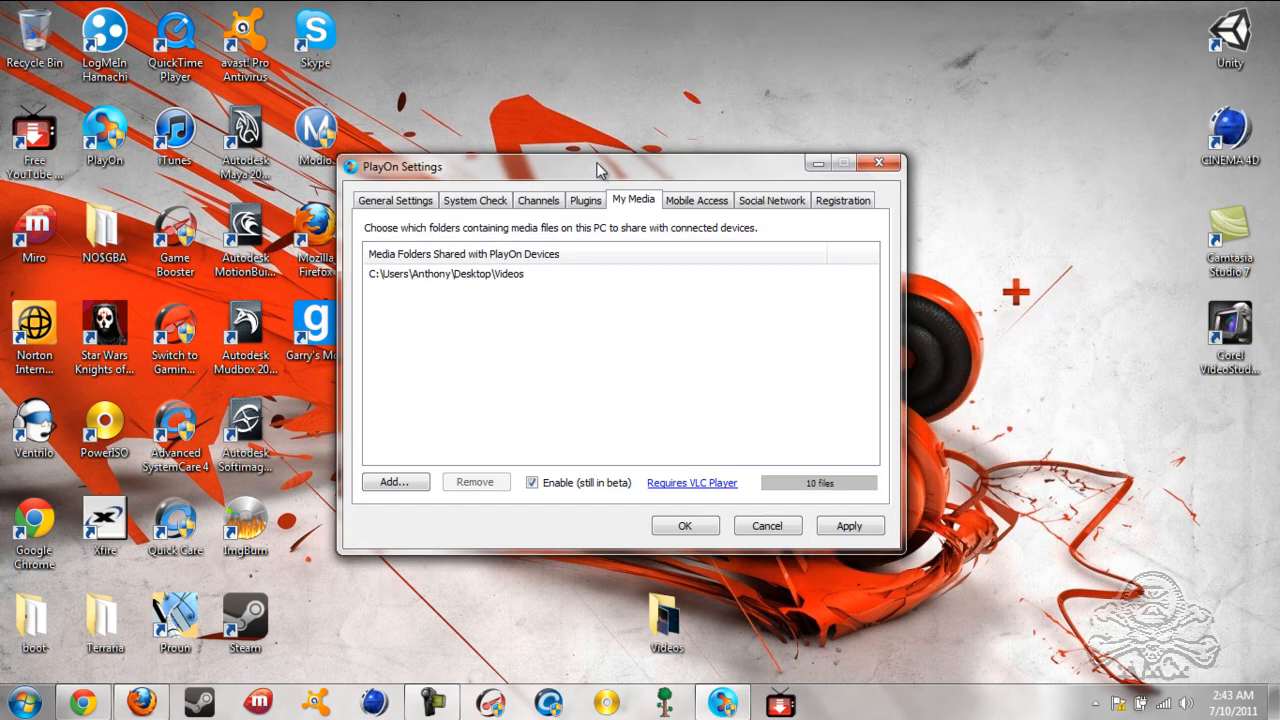
pyautogui.moveTo(595, 167); pyautogui.dragTo(595, 153)
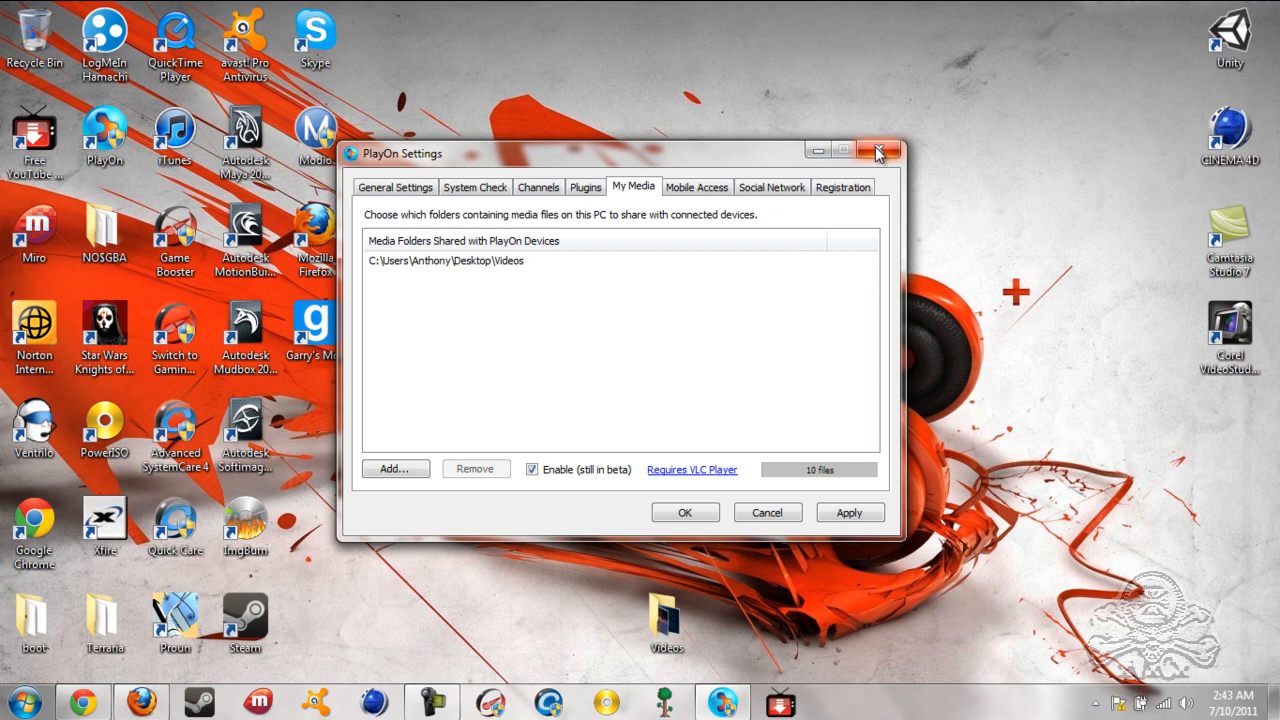
pyautogui.click(394, 187)
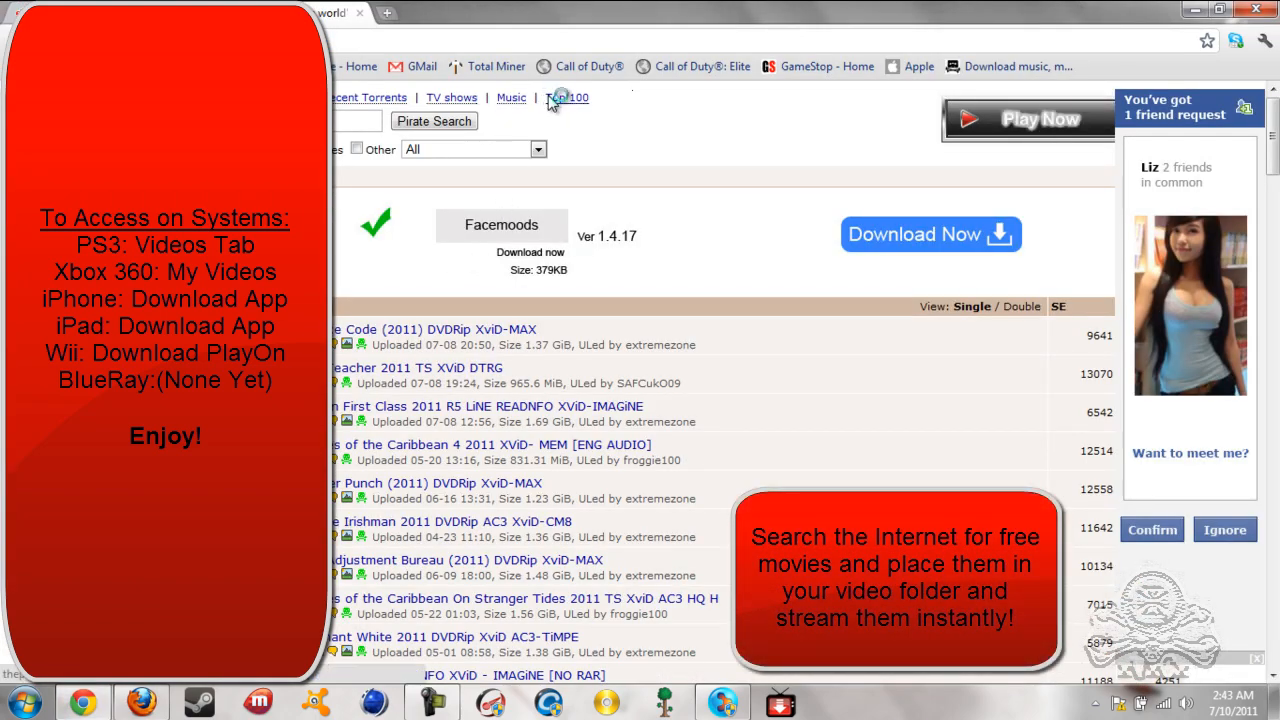
pyautogui.moveTo(547, 120)
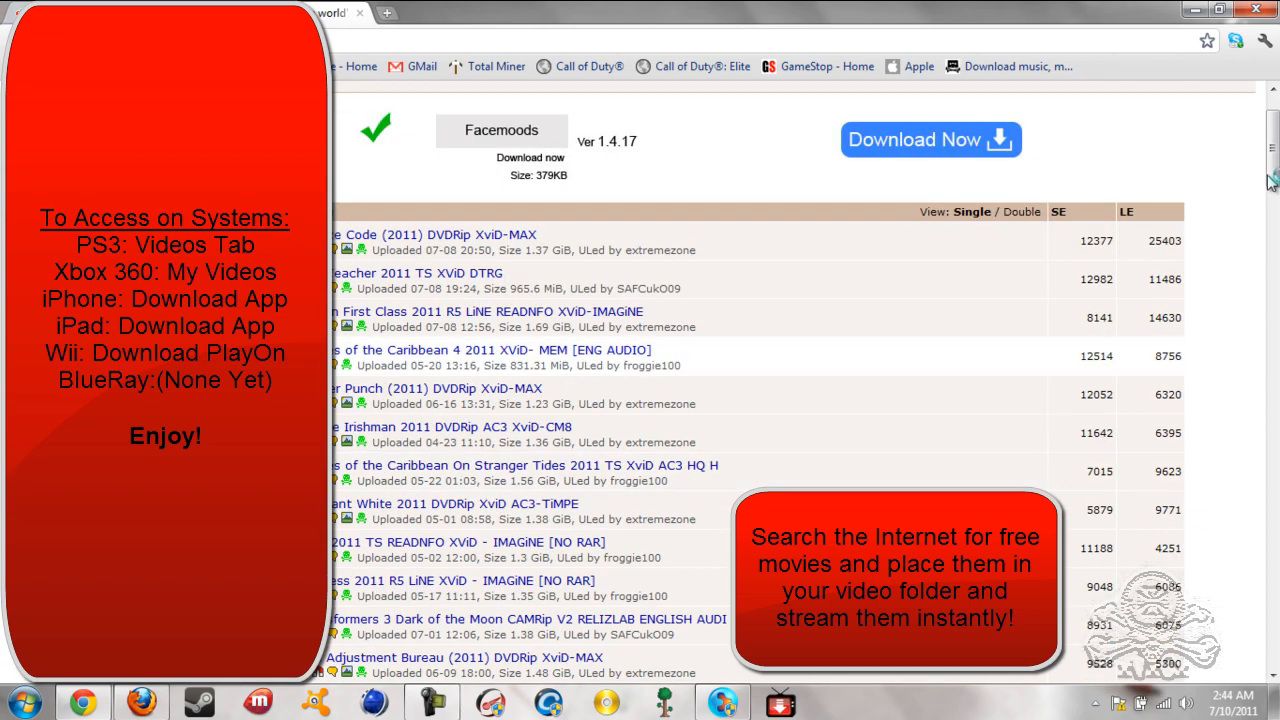
pyautogui.scroll(-3)
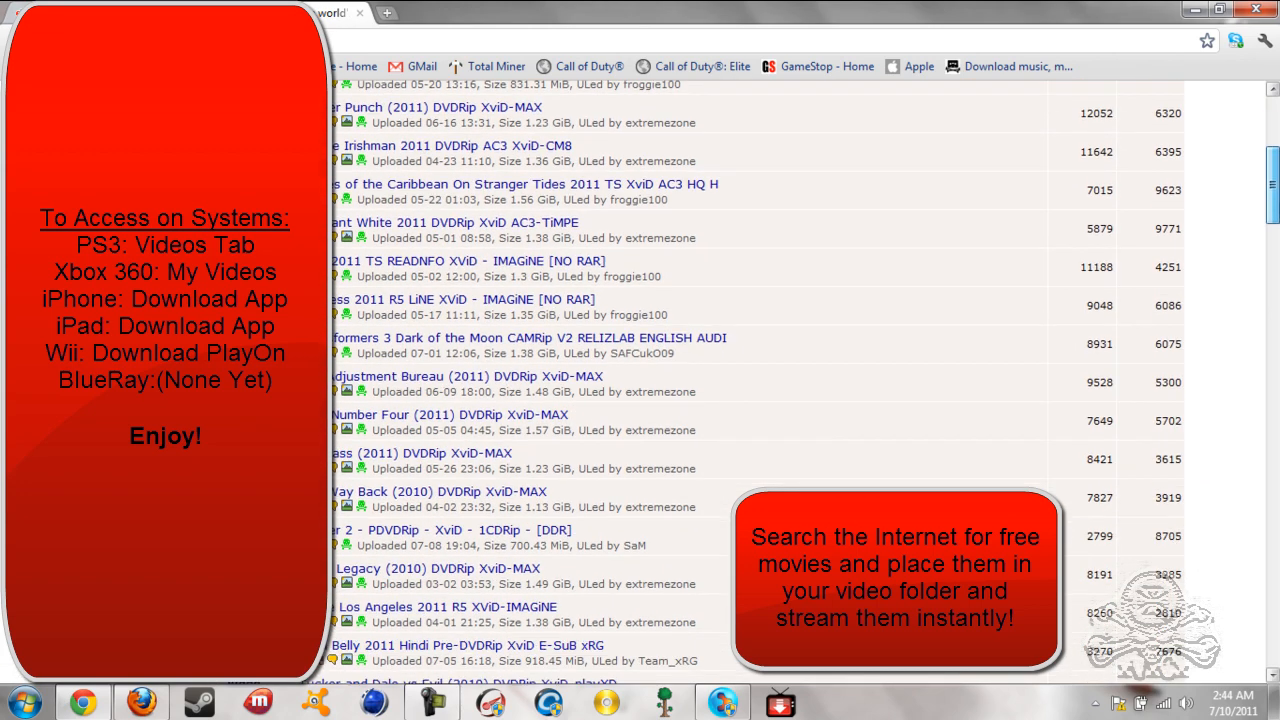
pyautogui.scroll(-3)
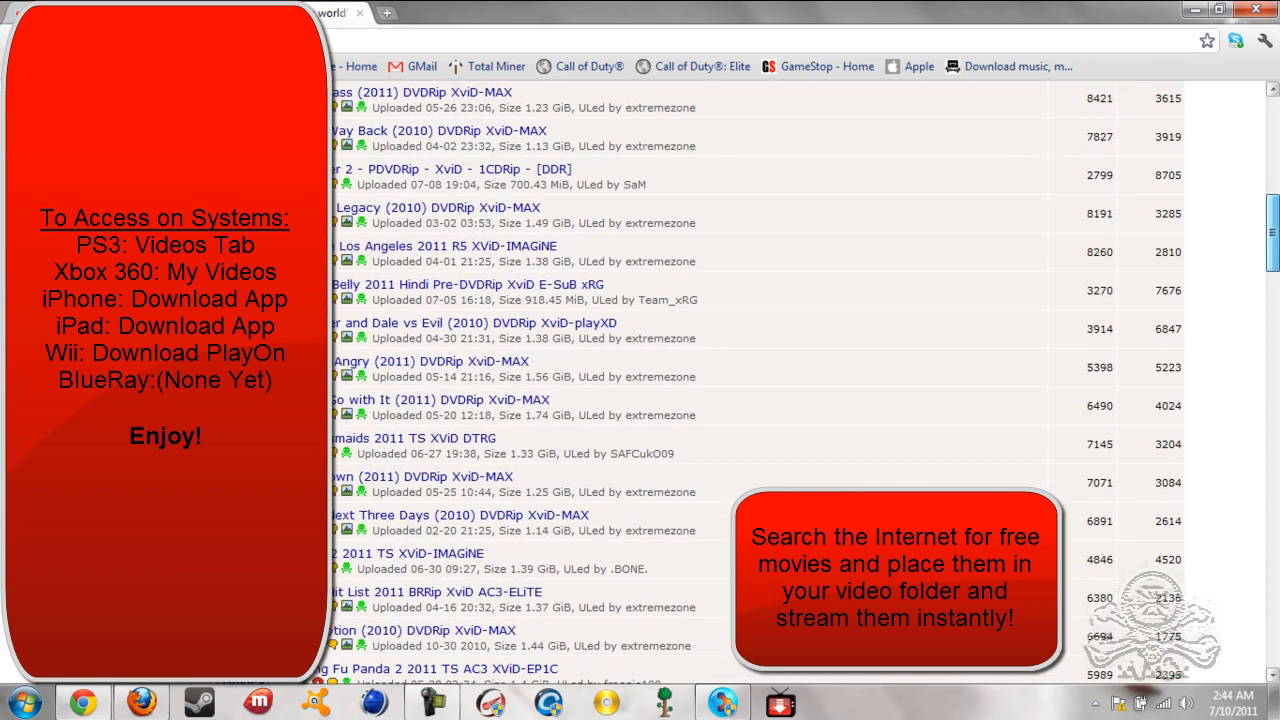
pyautogui.scroll(3)
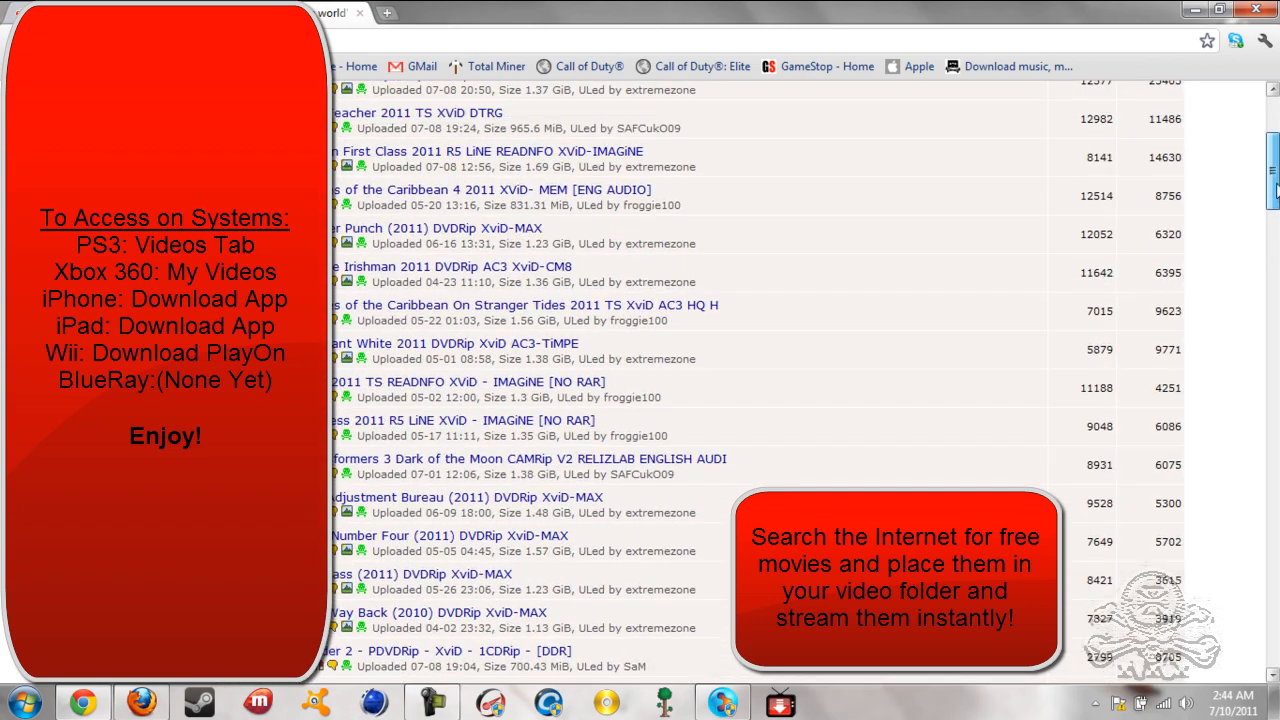
pyautogui.scroll(3)
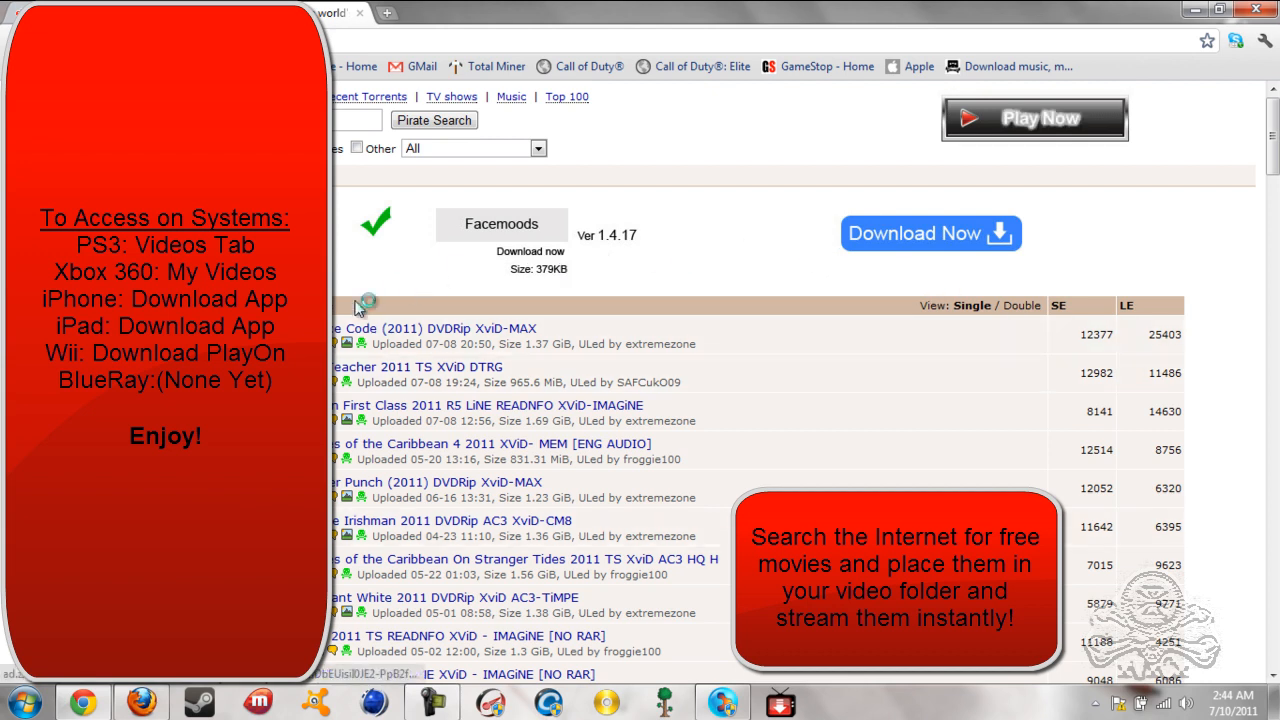
pyautogui.moveTo(425, 367)
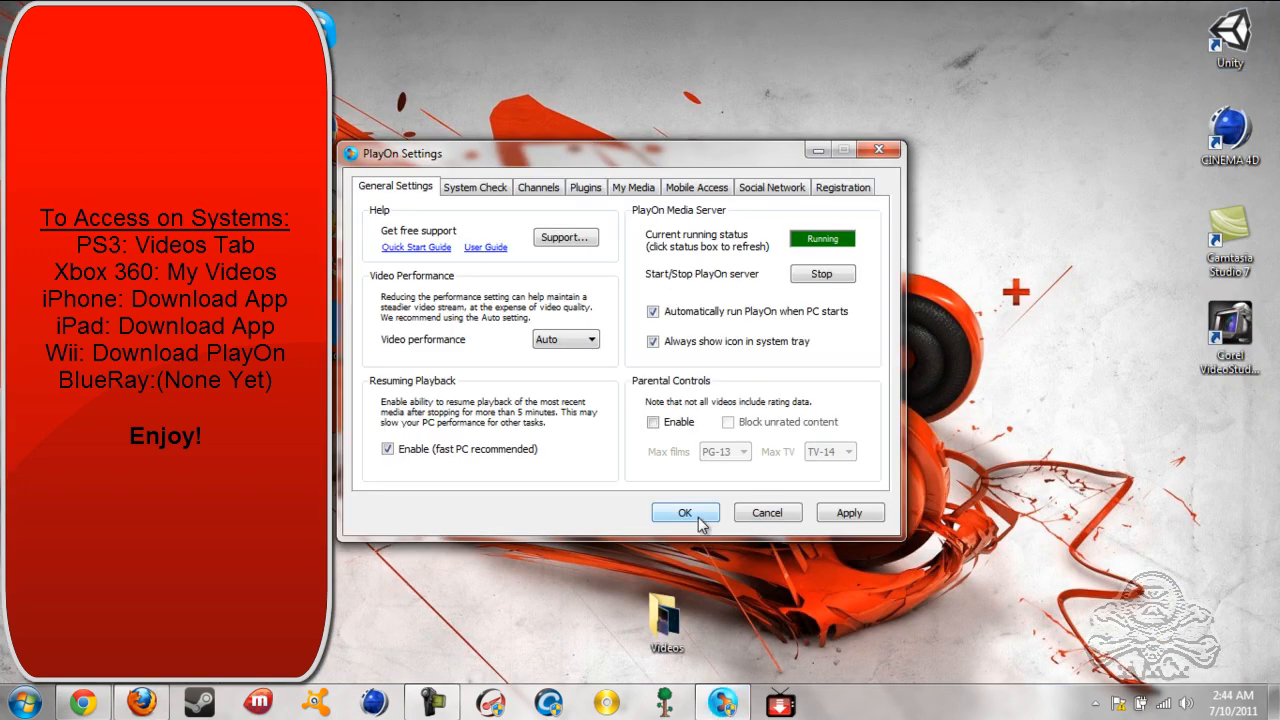
pyautogui.moveTo(688, 519)
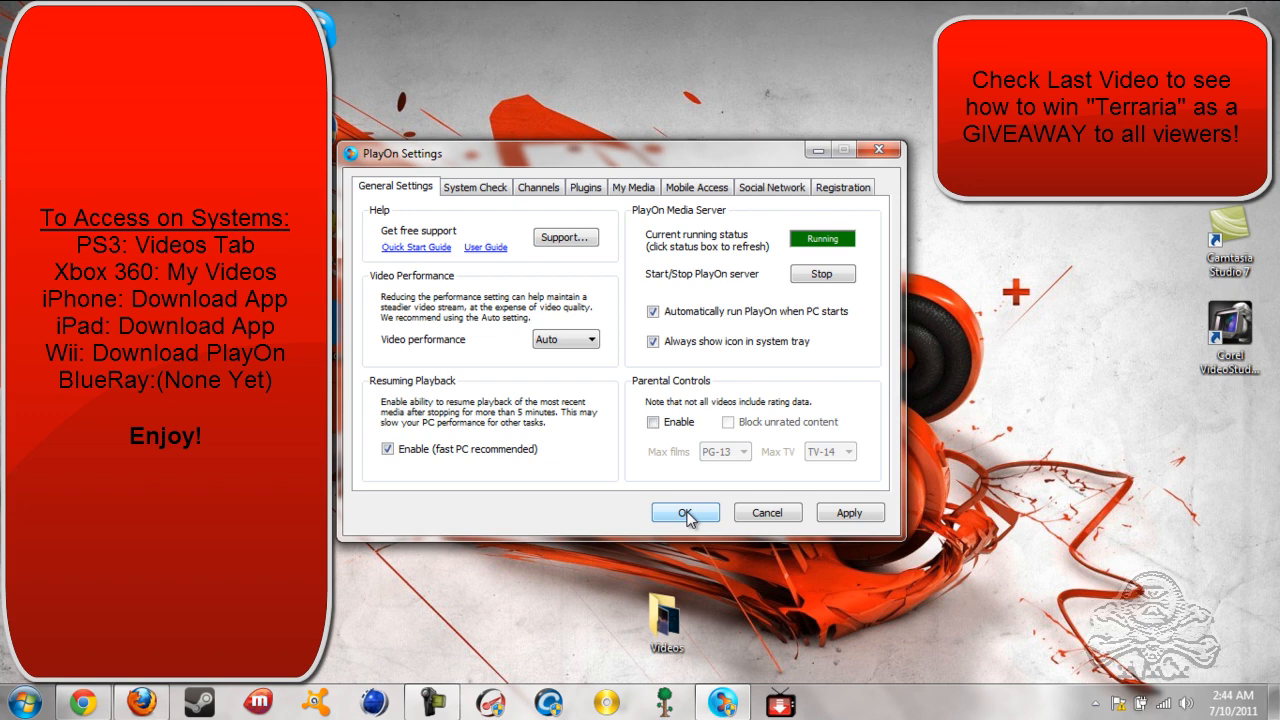
# Confirm PlayOn Settings with OK and stop the screen recording.
pyautogui.click(685, 512)
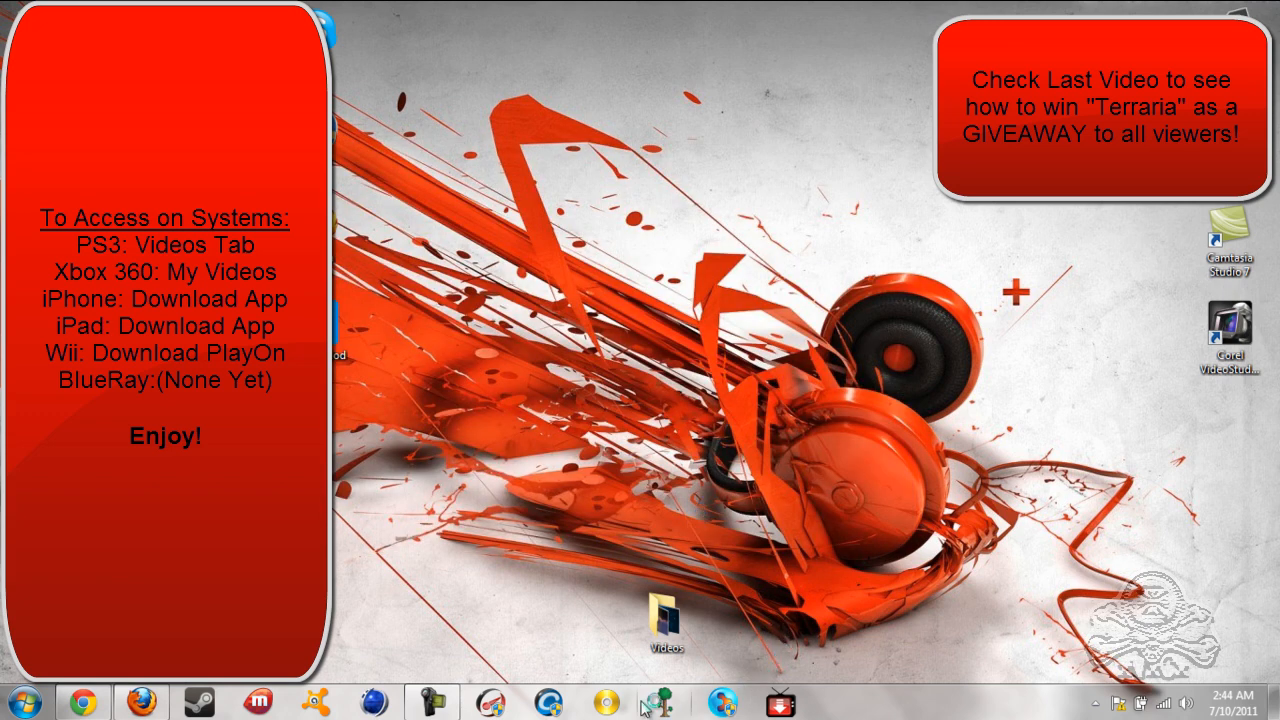
pyautogui.click(455, 700)
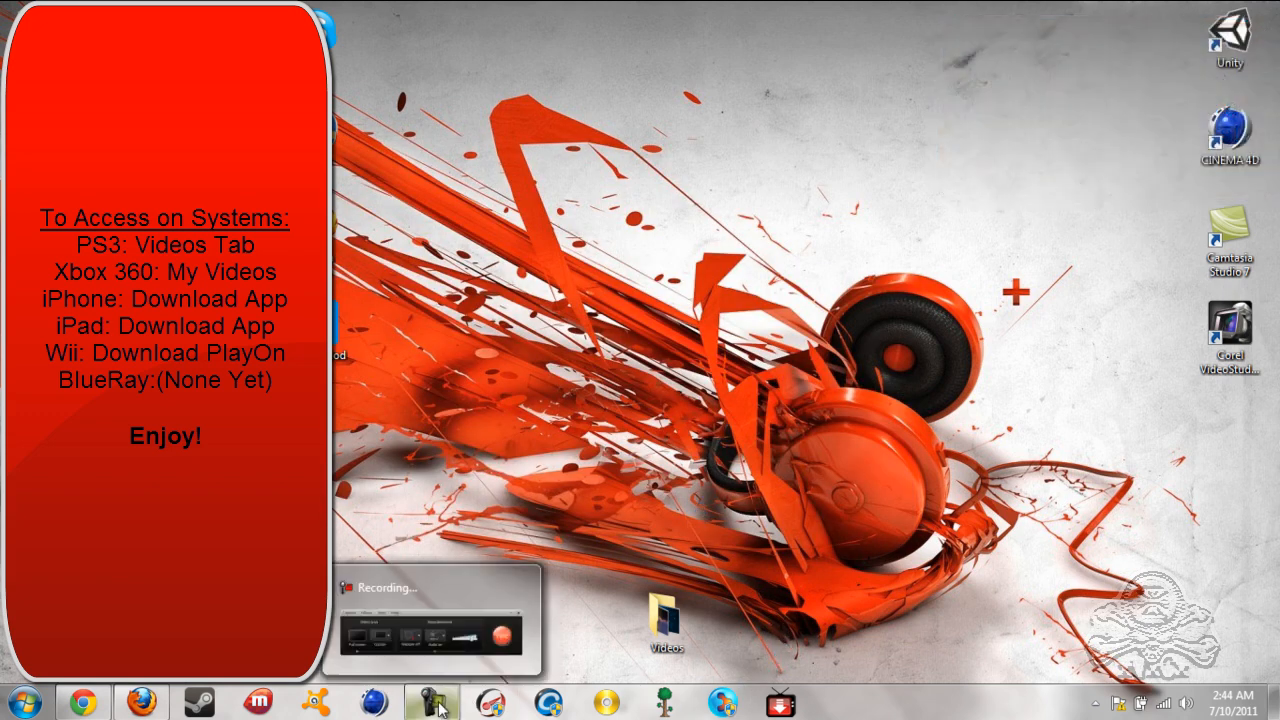
pyautogui.click(432, 706)
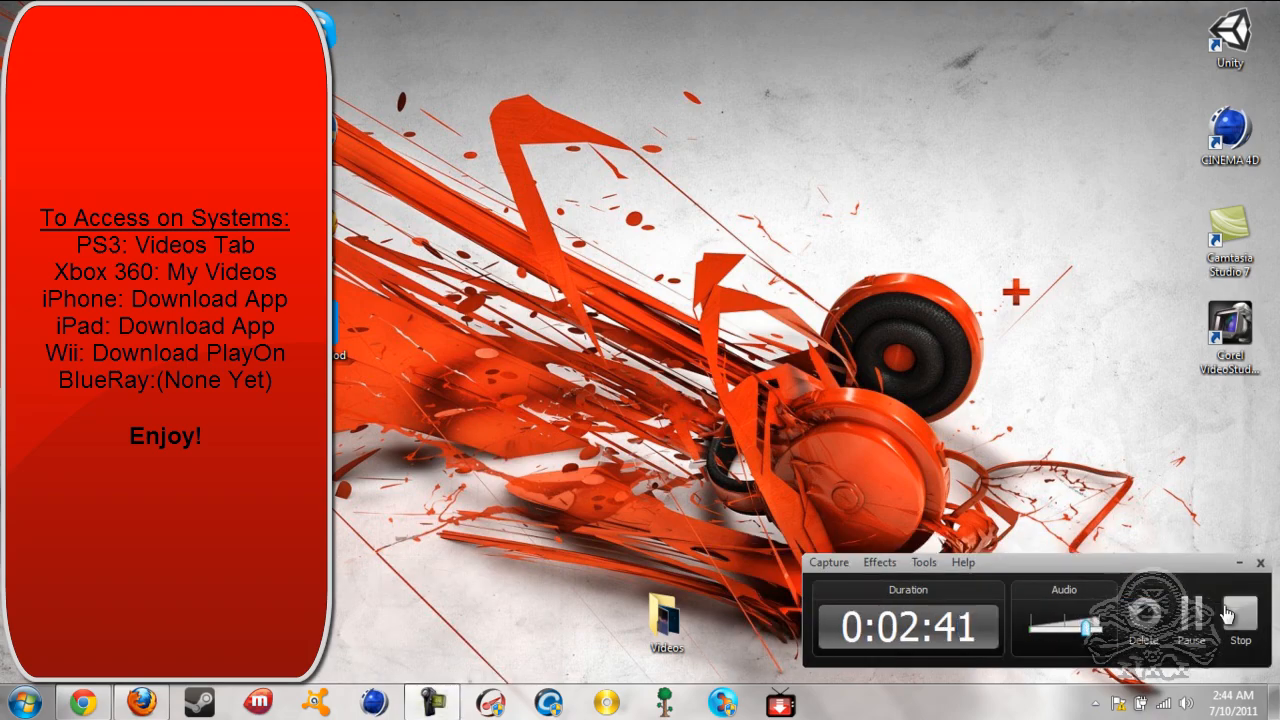